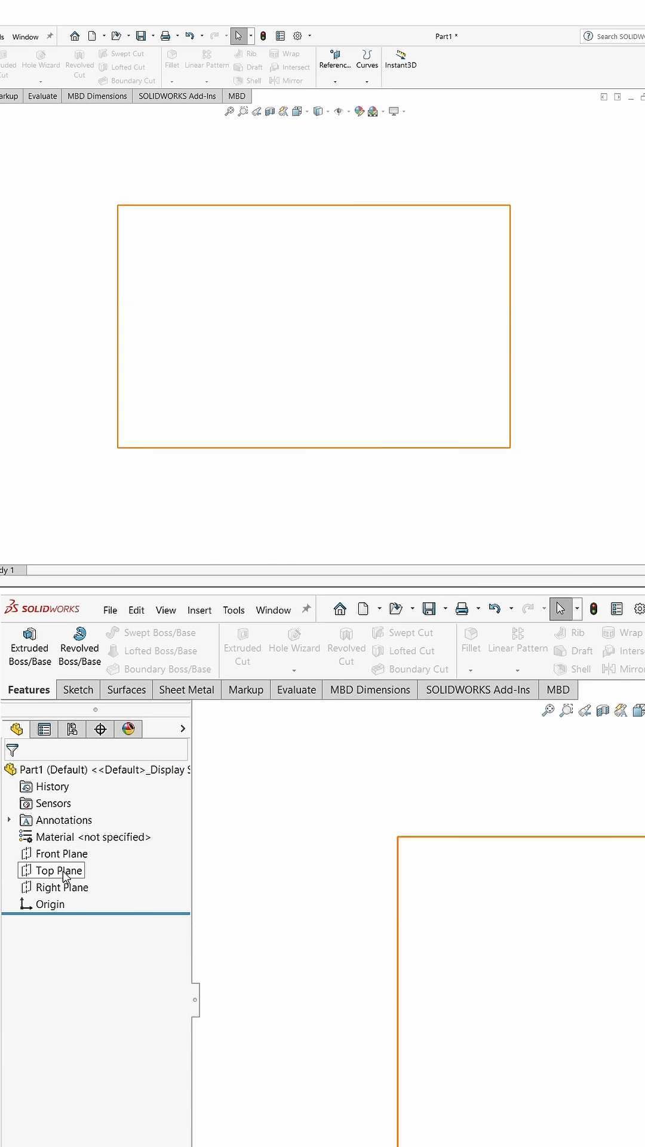
# Select Top Plane to sketch the 100 mm circle at the origin
pyautogui.click(61, 870)
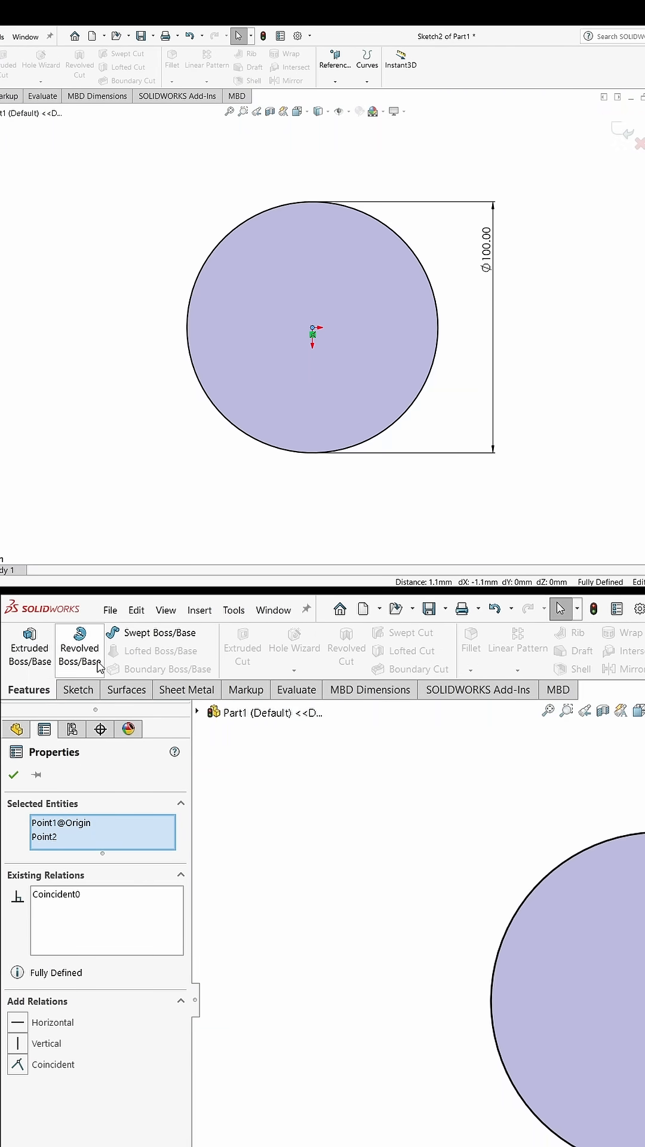
# Extrude the 100 mm circle 150 mm blind into Boss-Extrude1
pyautogui.click(29, 646)
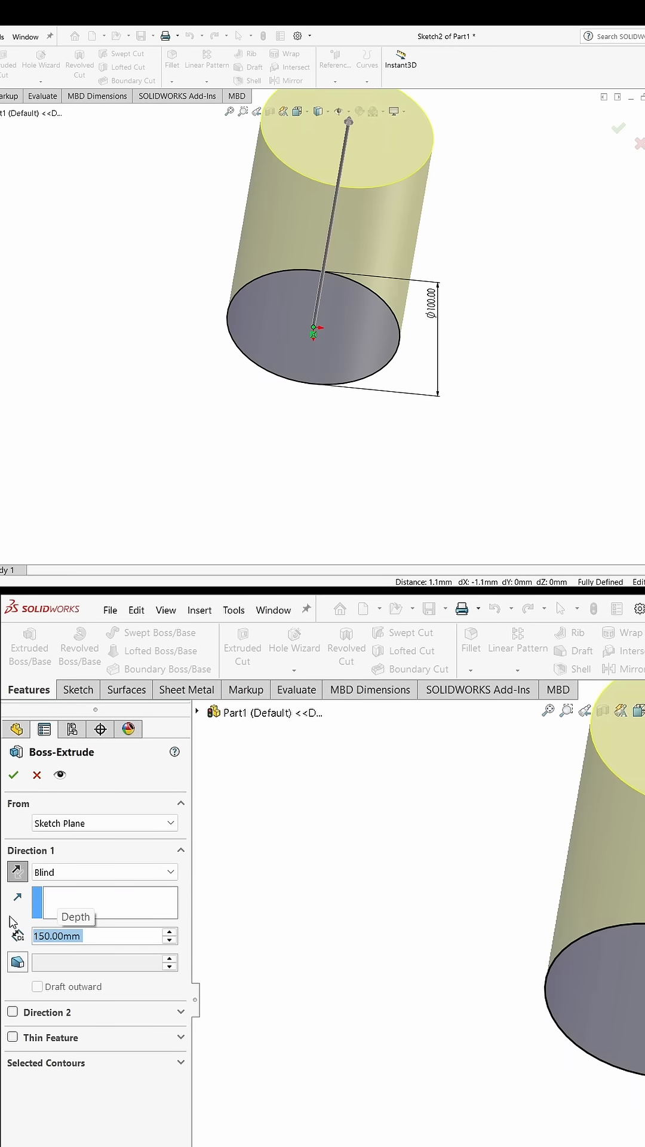
pyautogui.click(13, 774)
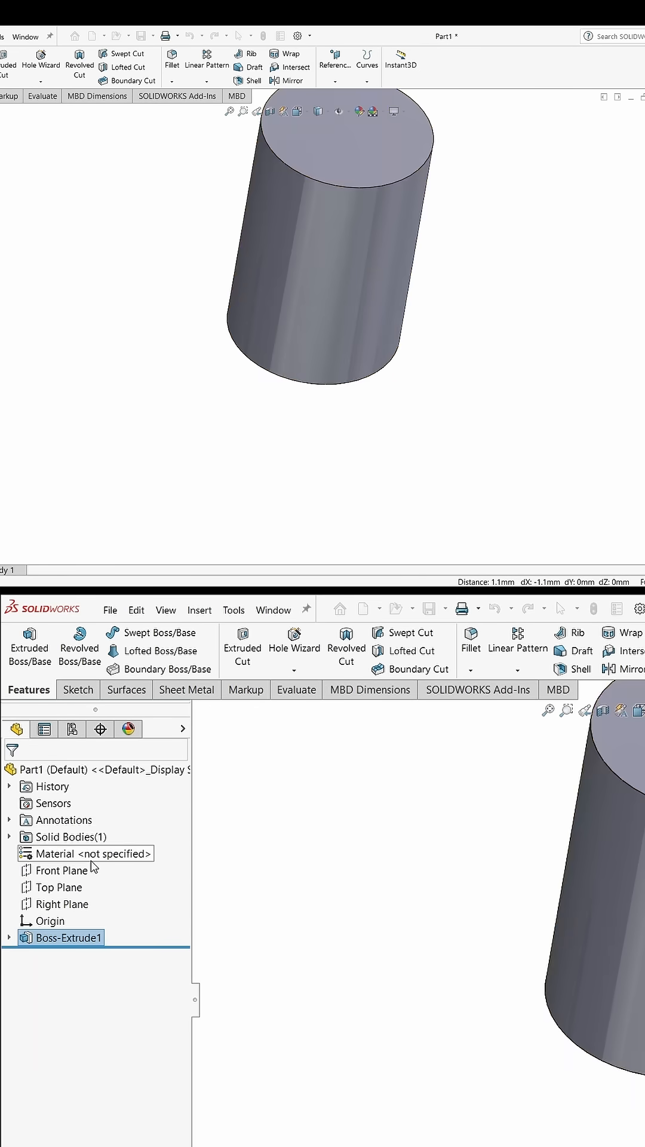
# Sketch a circle on Front Plane over the cylinder's side, then exit Sketch3
pyautogui.click(62, 870)
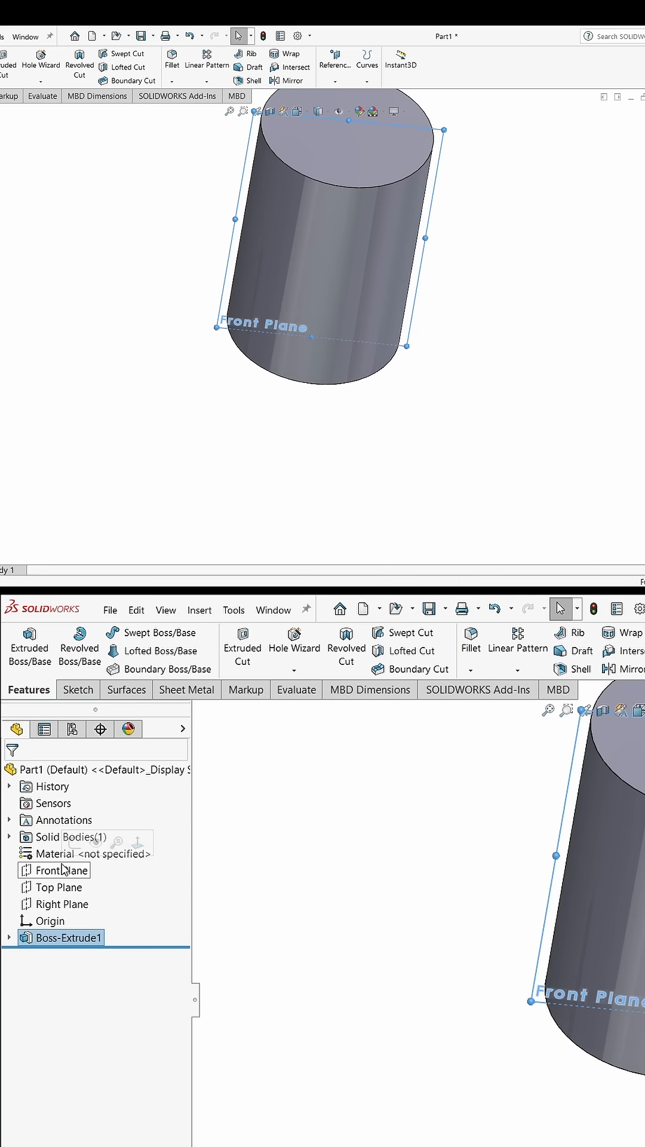
pyautogui.click(63, 870)
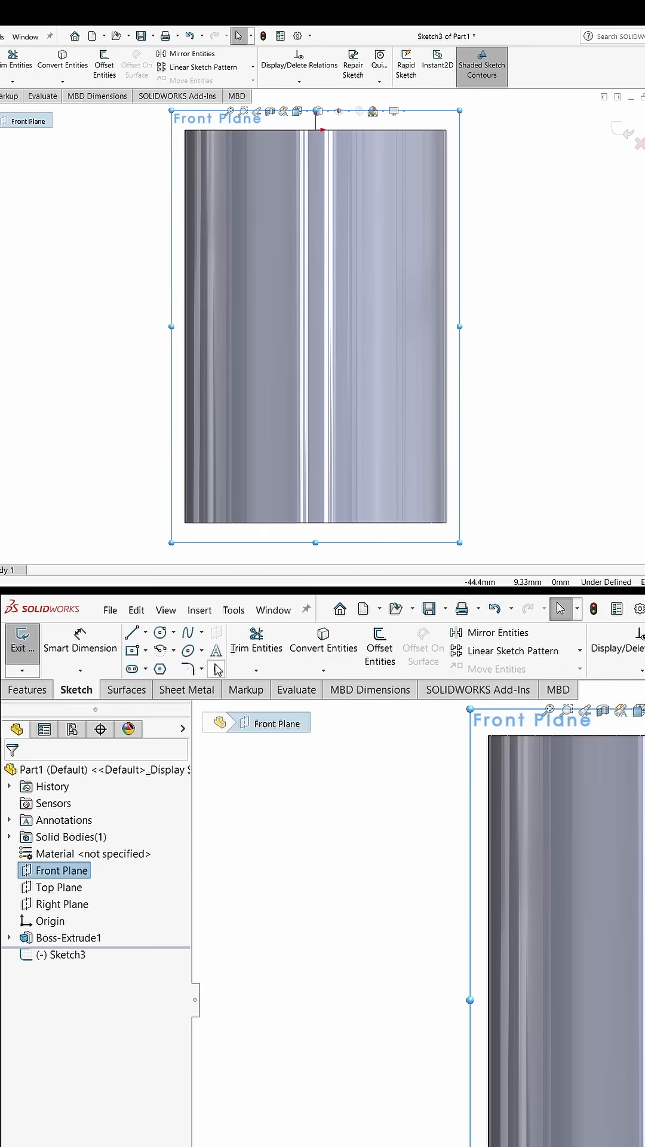
pyautogui.click(157, 632)
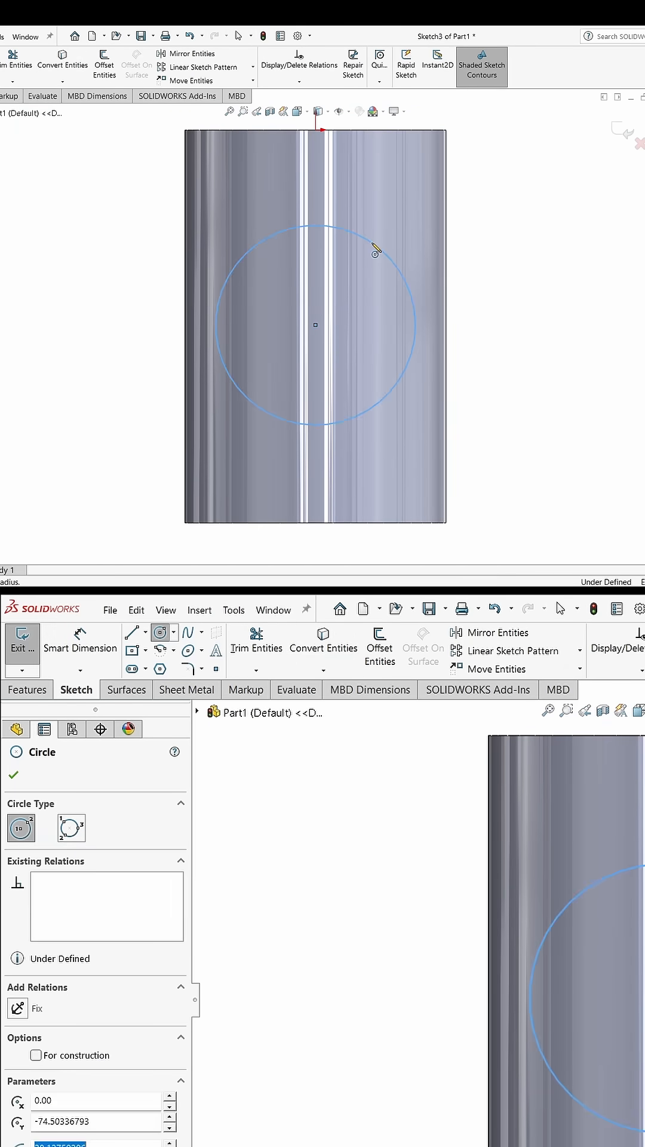
pyautogui.click(13, 773)
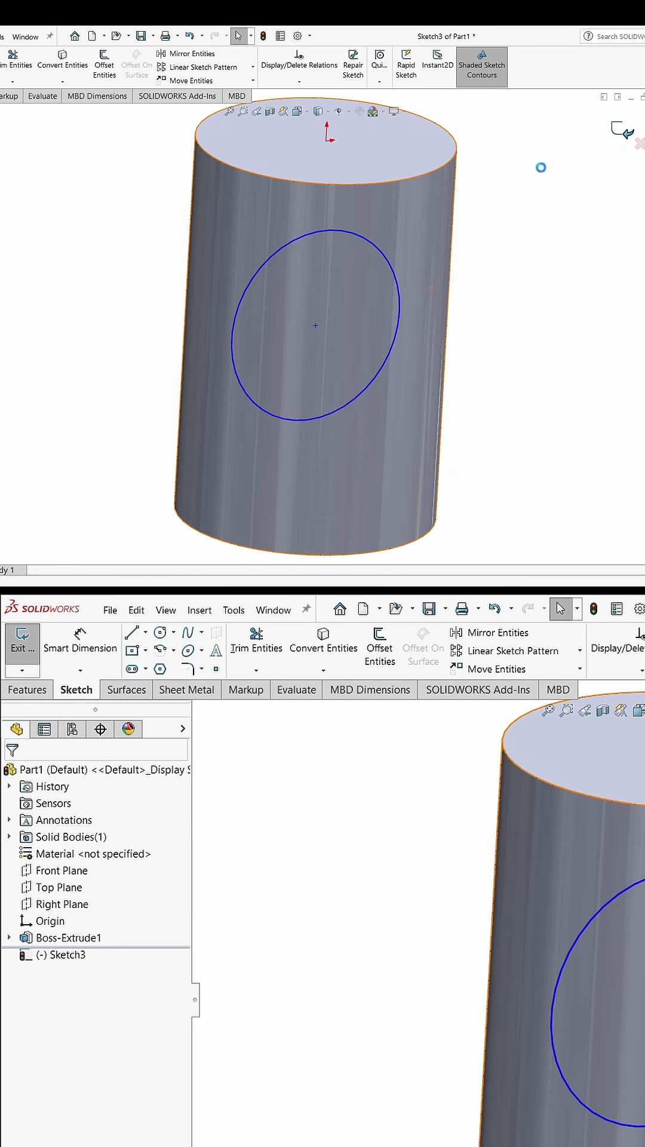
pyautogui.click(22, 647)
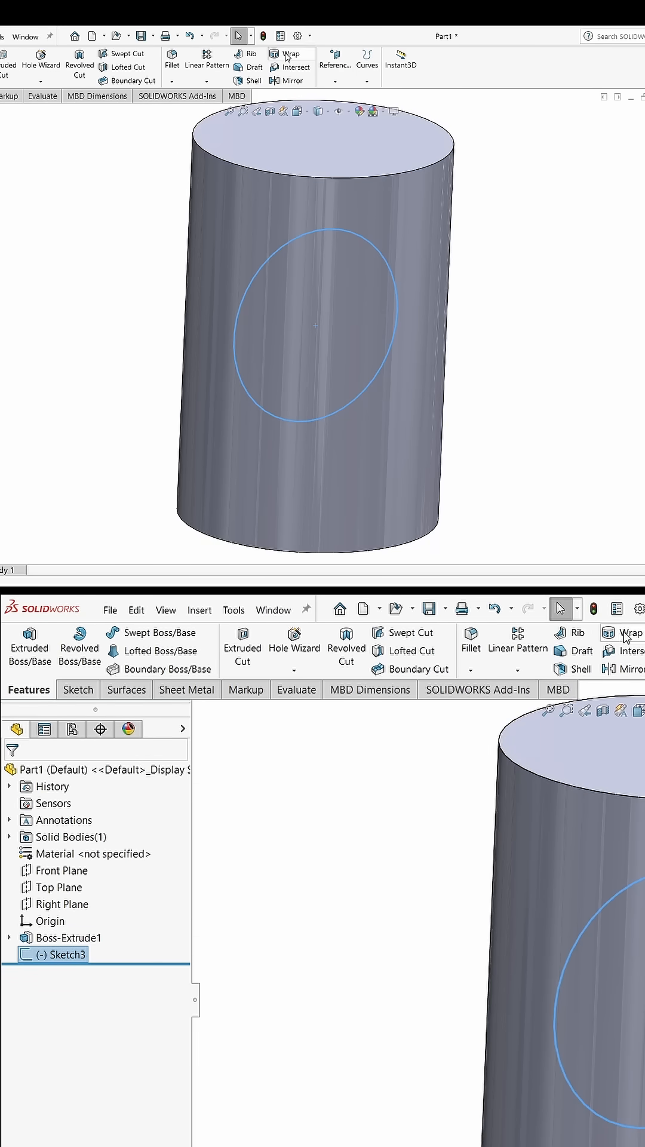
# Wrap the circle onto the cylinder's curved face as a 10.00 mm deep cut
pyautogui.click(621, 633)
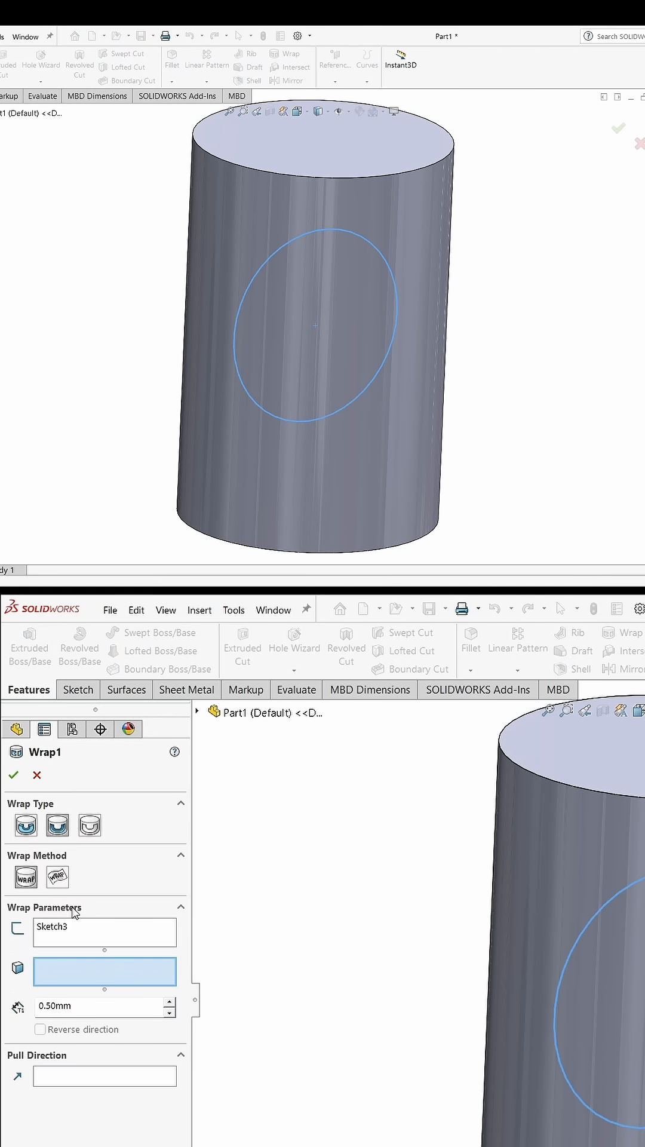
pyautogui.click(314, 292)
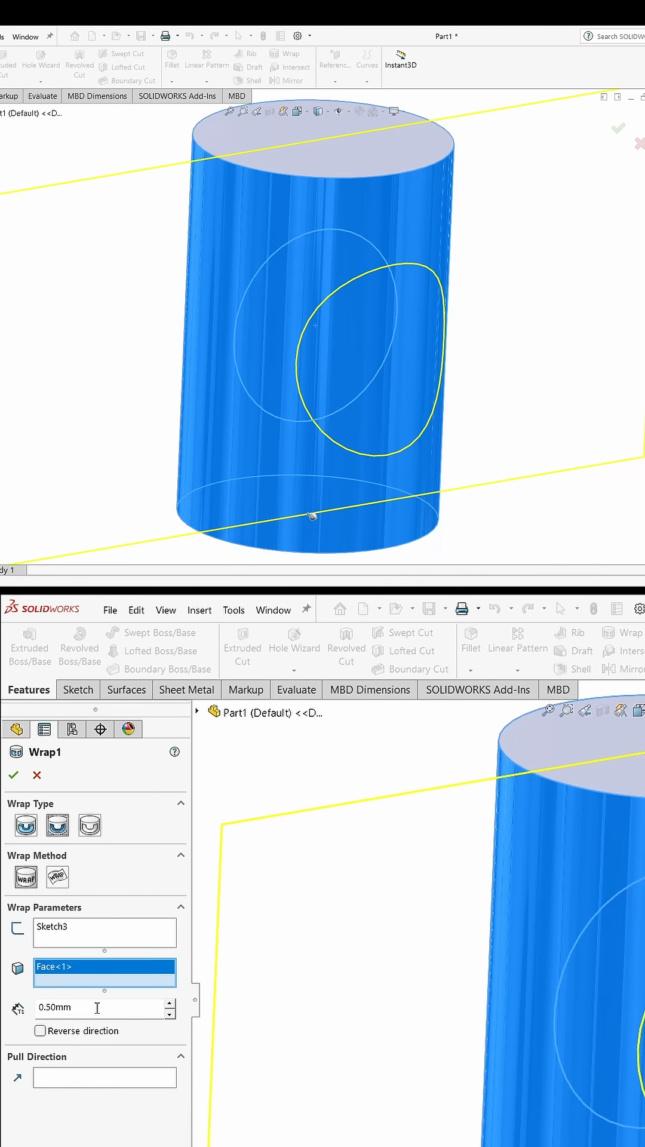
pyautogui.tripleClick(104, 1007)
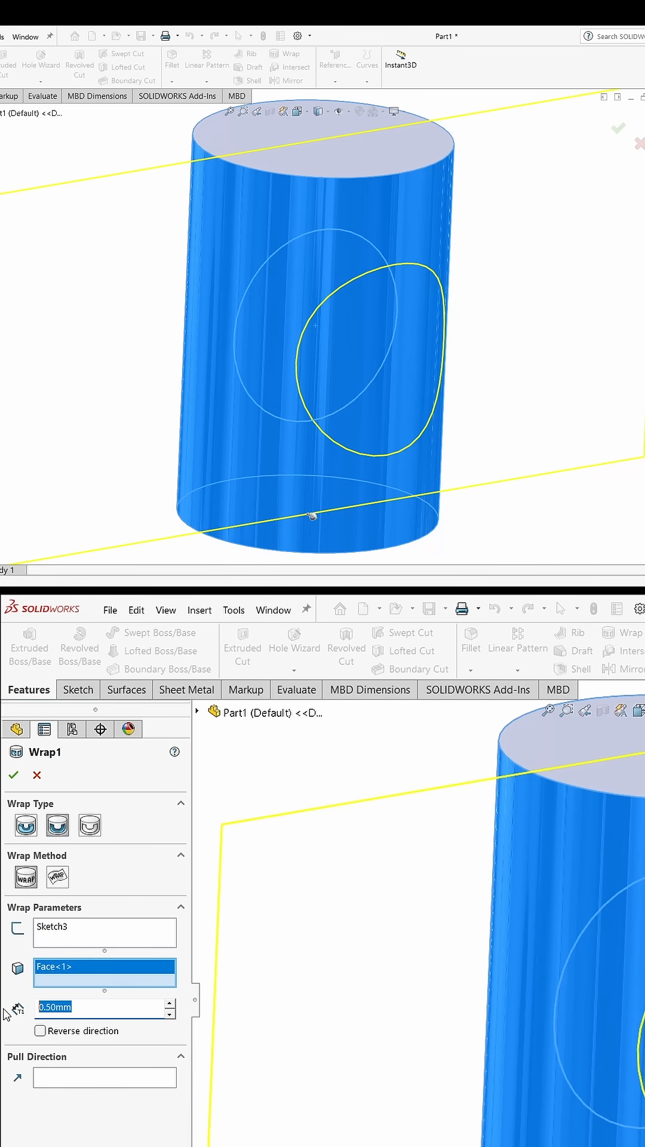
pyautogui.write('10.00mm')
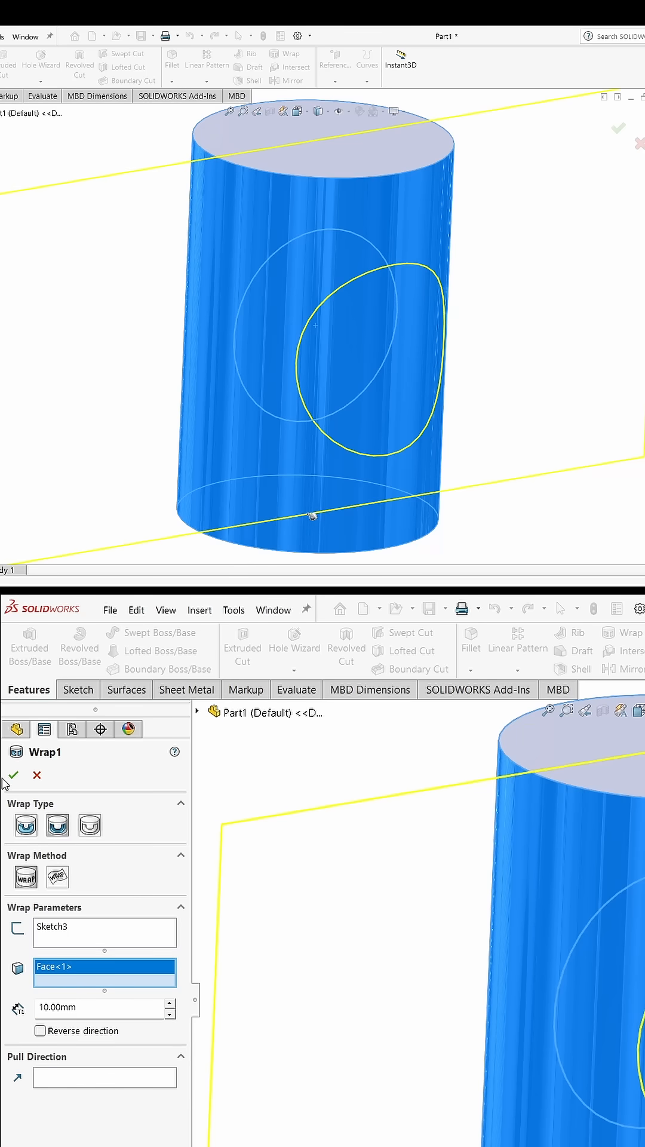
pyautogui.click(12, 774)
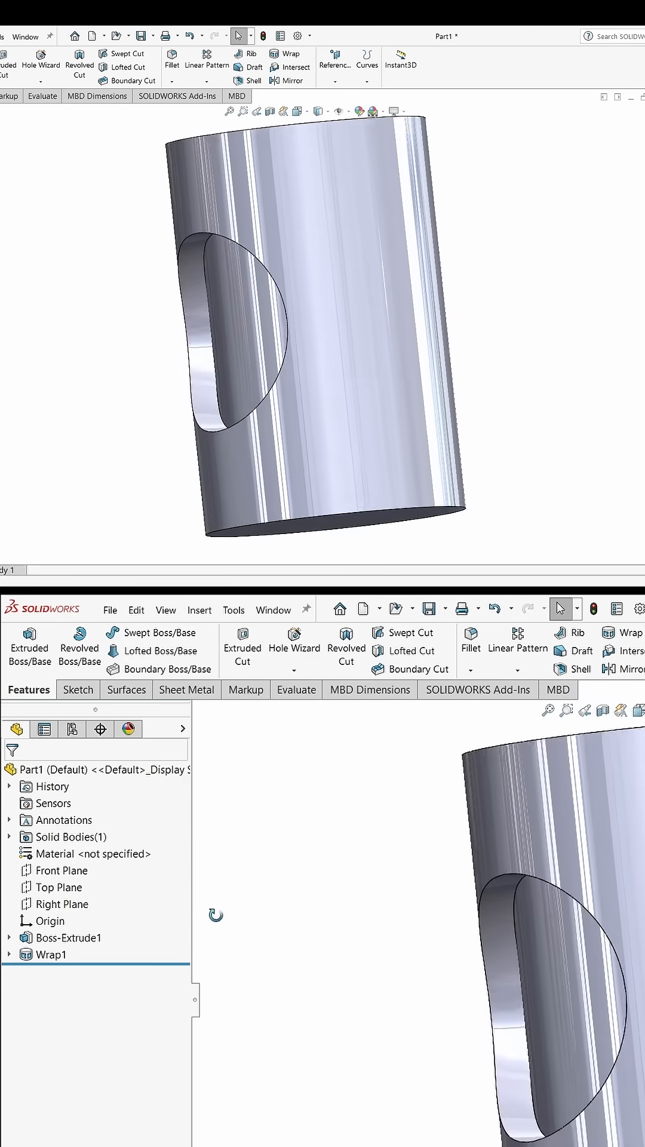